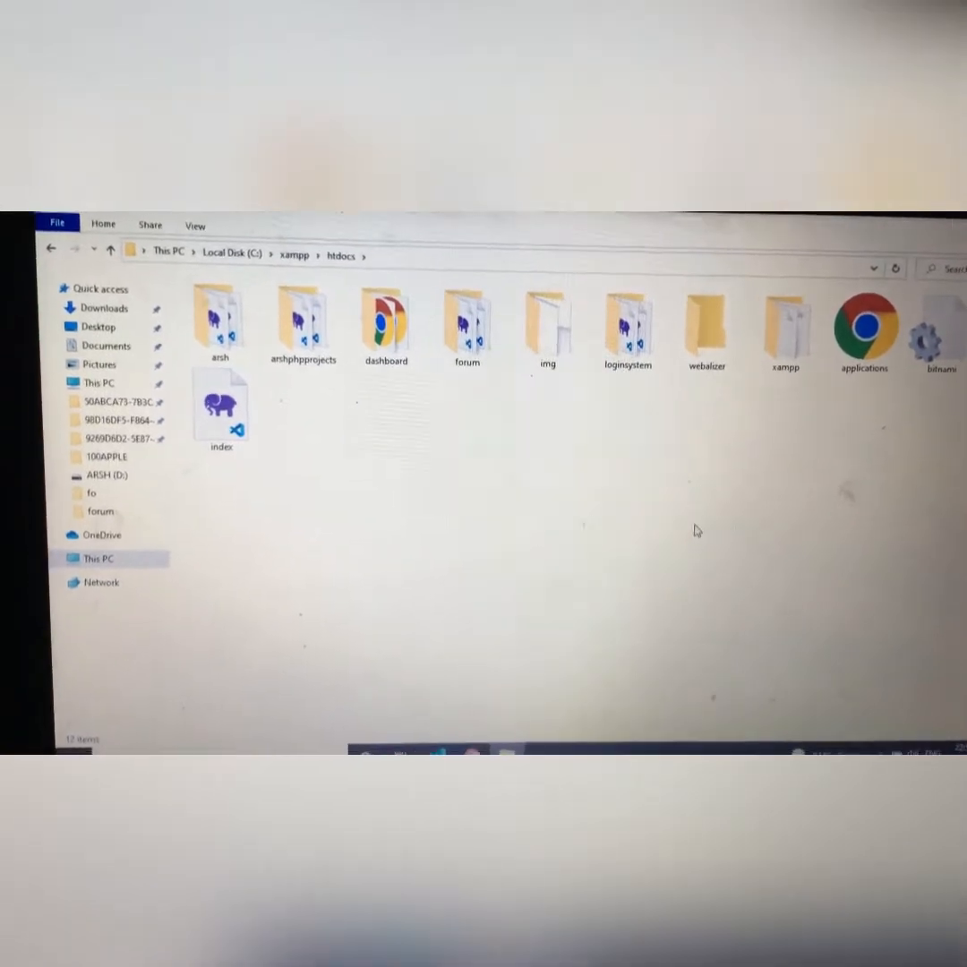
Step: Open the loginsystem folder in htdocs and bring up its open-with options
{"action": "double_click", "coordinate": [625, 322]}
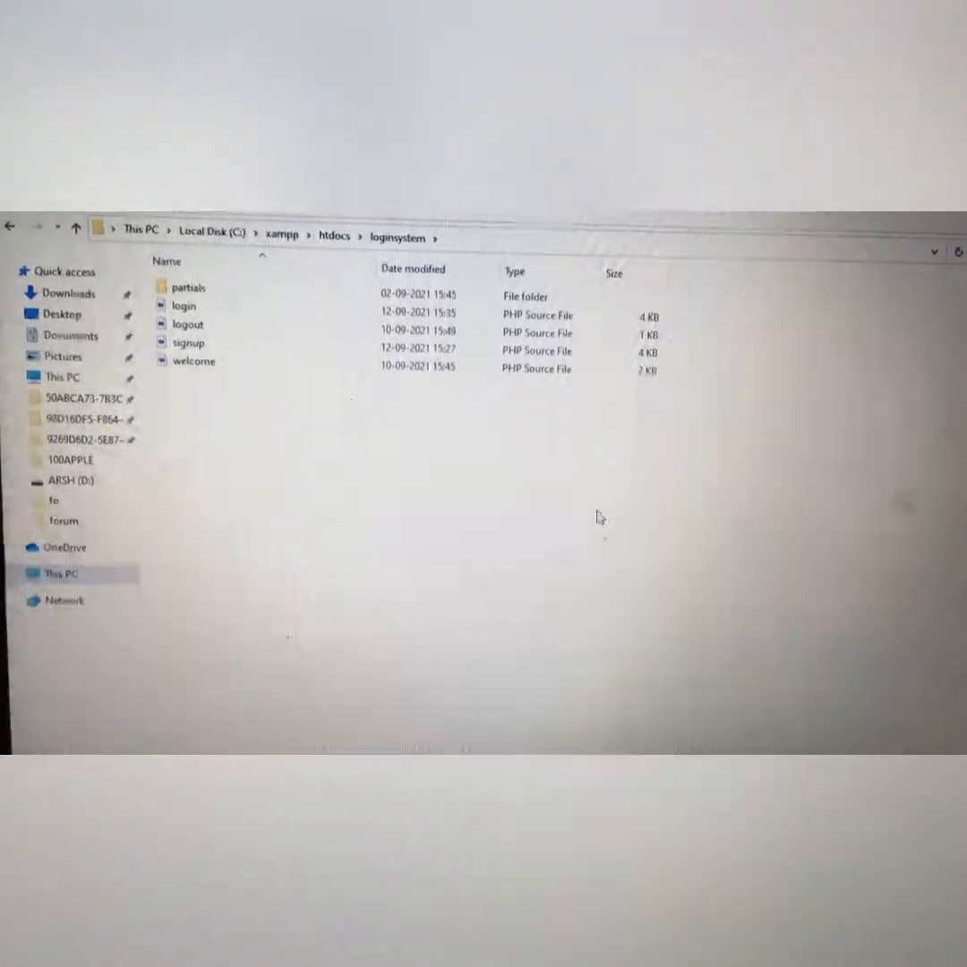
{"action": "right_click", "coordinate": [599, 541]}
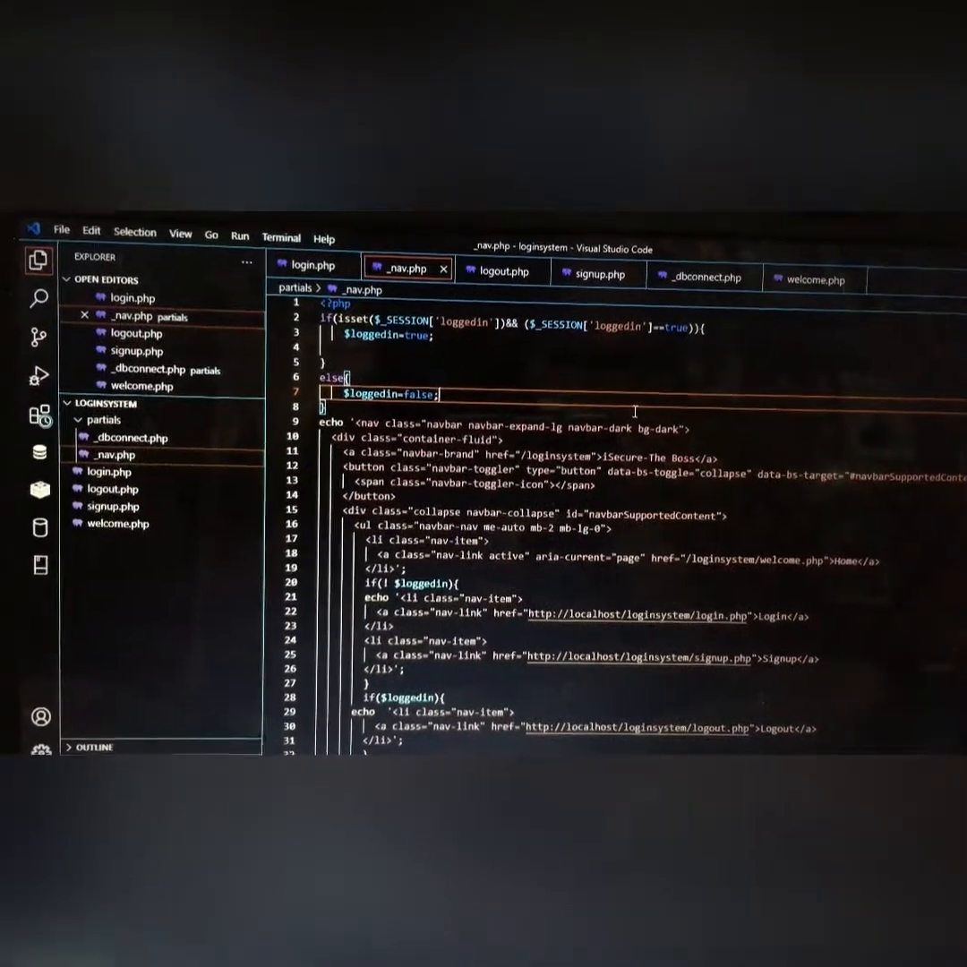
Step: Review signup.php and another project file in Visual Studio Code
{"action": "left_click", "coordinate": [598, 274]}
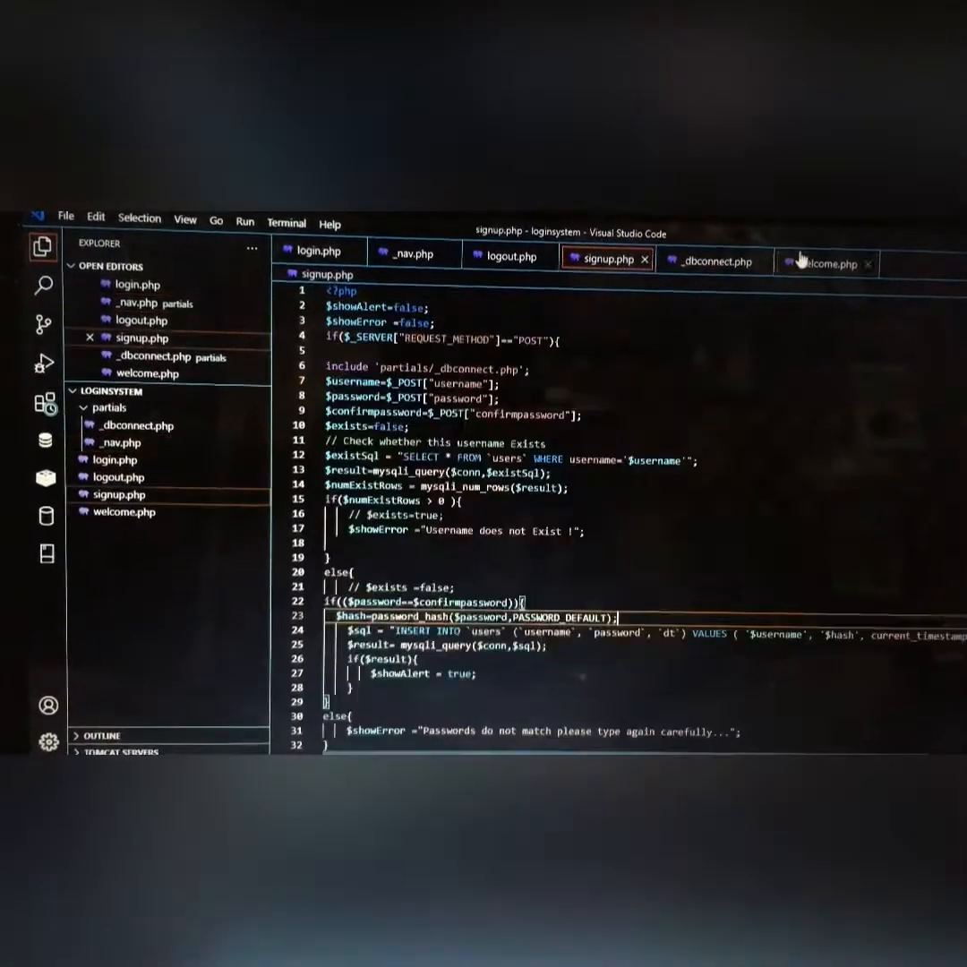
{"action": "left_click", "coordinate": [510, 256]}
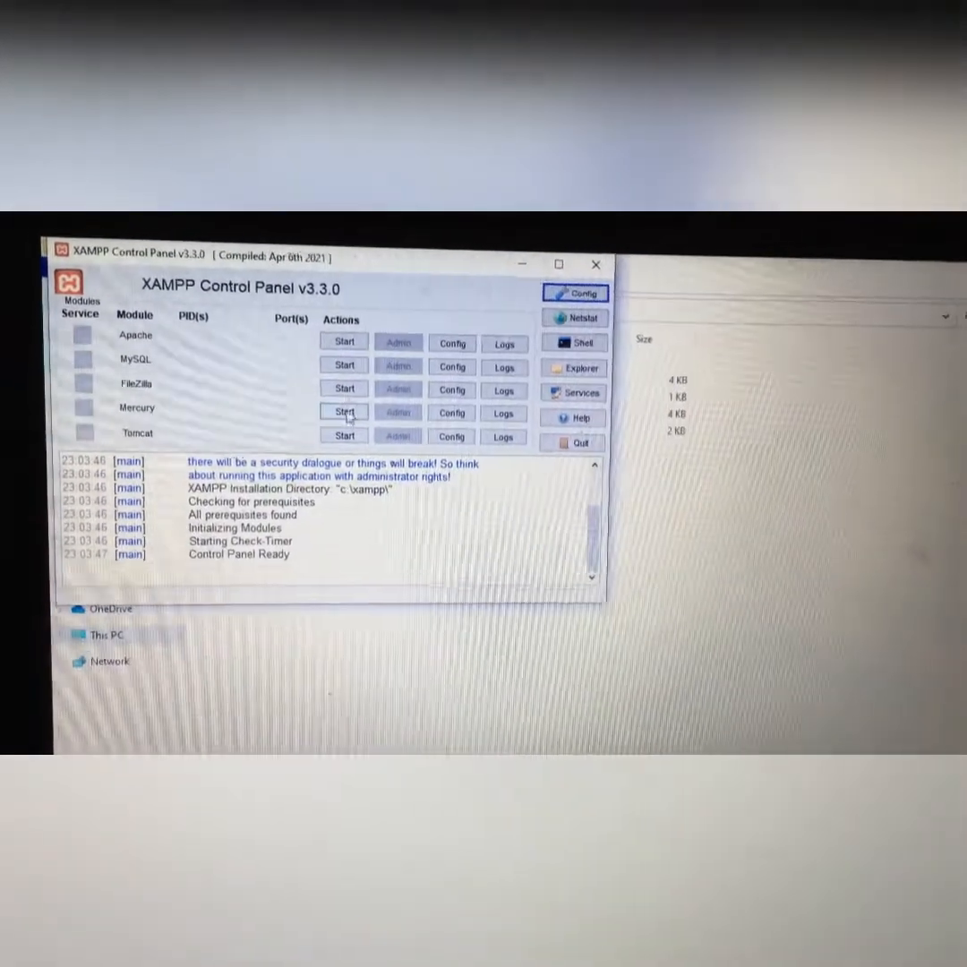
Step: Start the Apache web server module in XAMPP
{"action": "left_click", "coordinate": [343, 340]}
{"action": "type", "text": "localhost/l"}
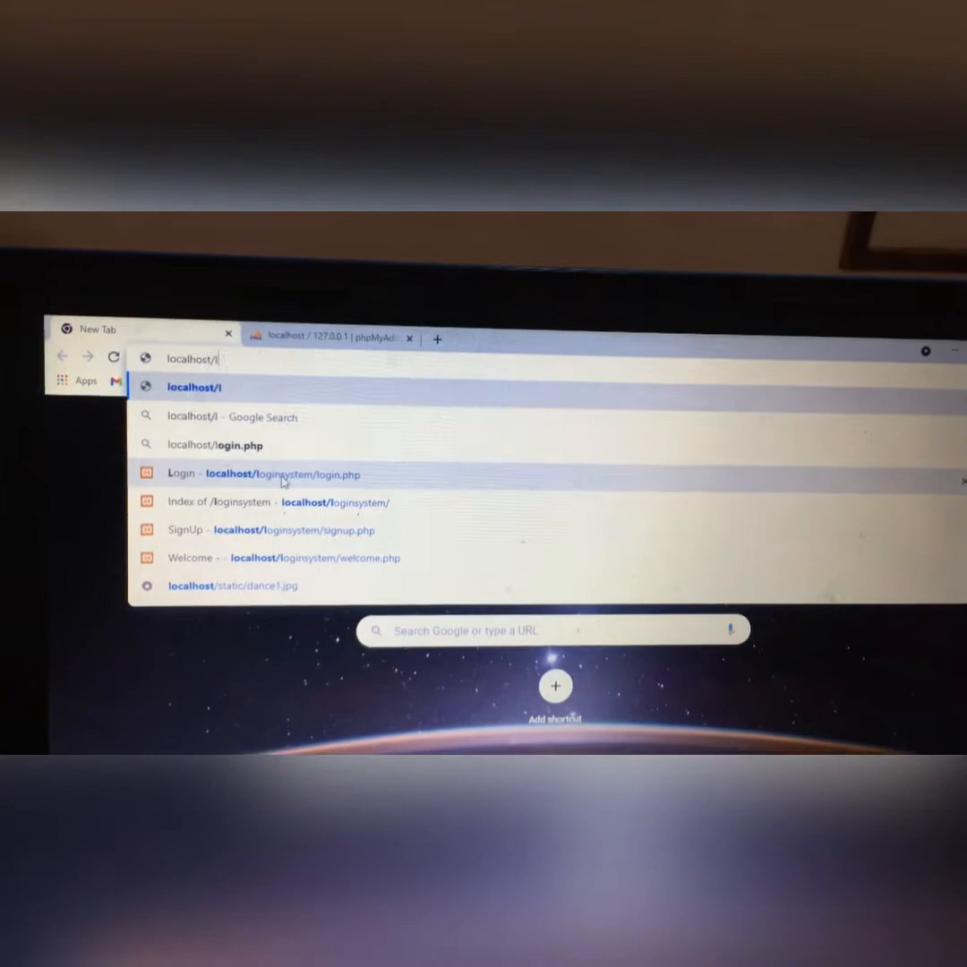
Step: Load localhost/loginsystem/login.php, then go to the Signup page
{"action": "left_click", "coordinate": [269, 474]}
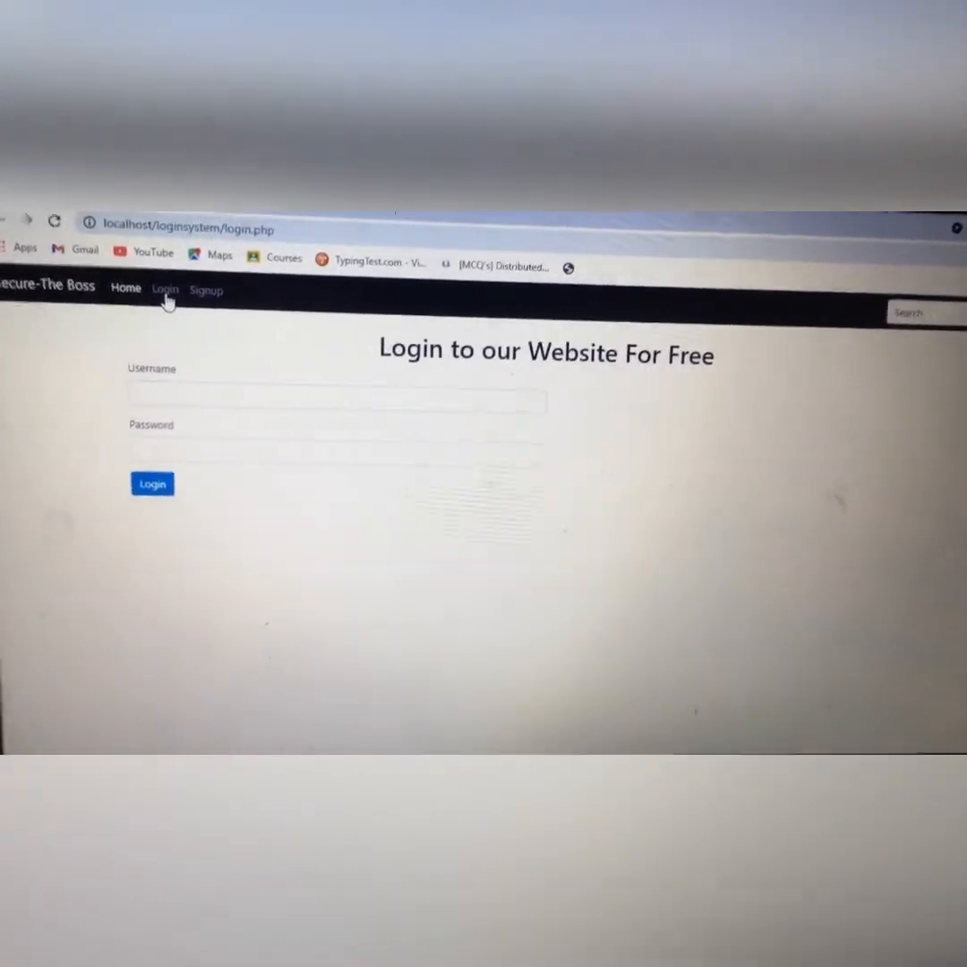
{"action": "left_click", "coordinate": [205, 289]}
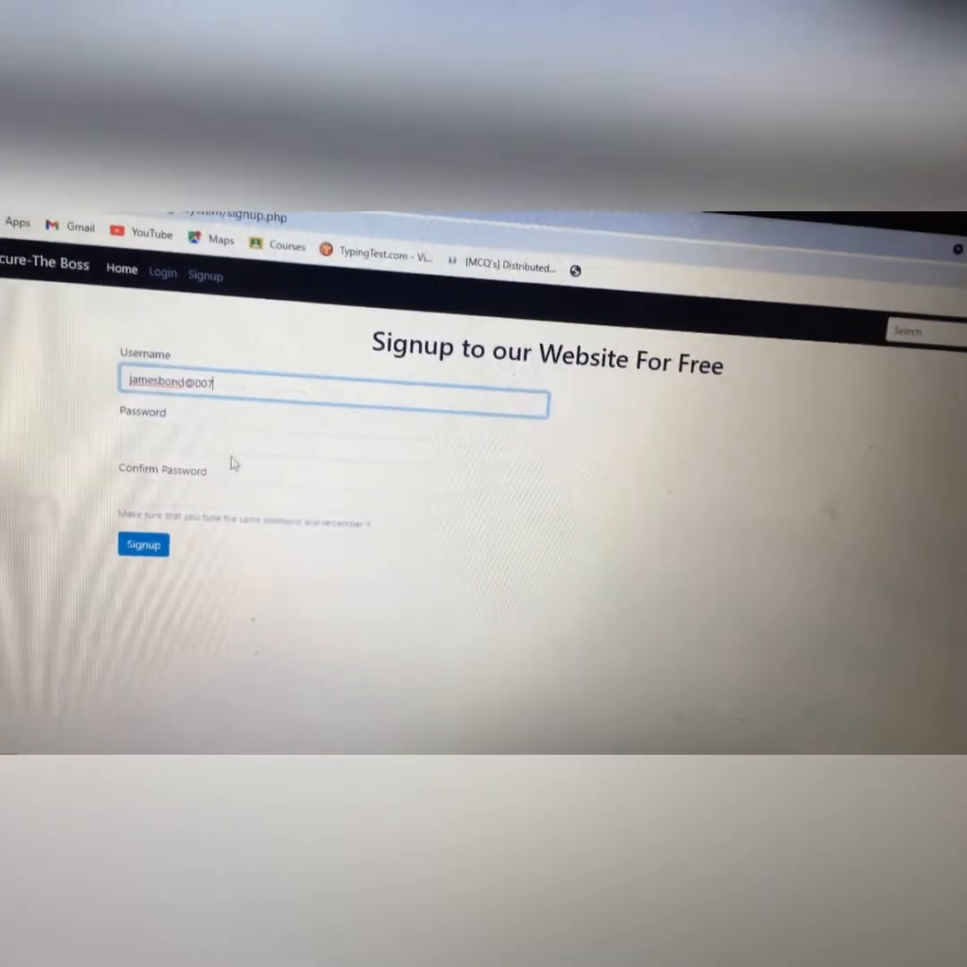
Step: Enter the account password and submit the signup form
{"action": "left_click", "coordinate": [331, 457]}
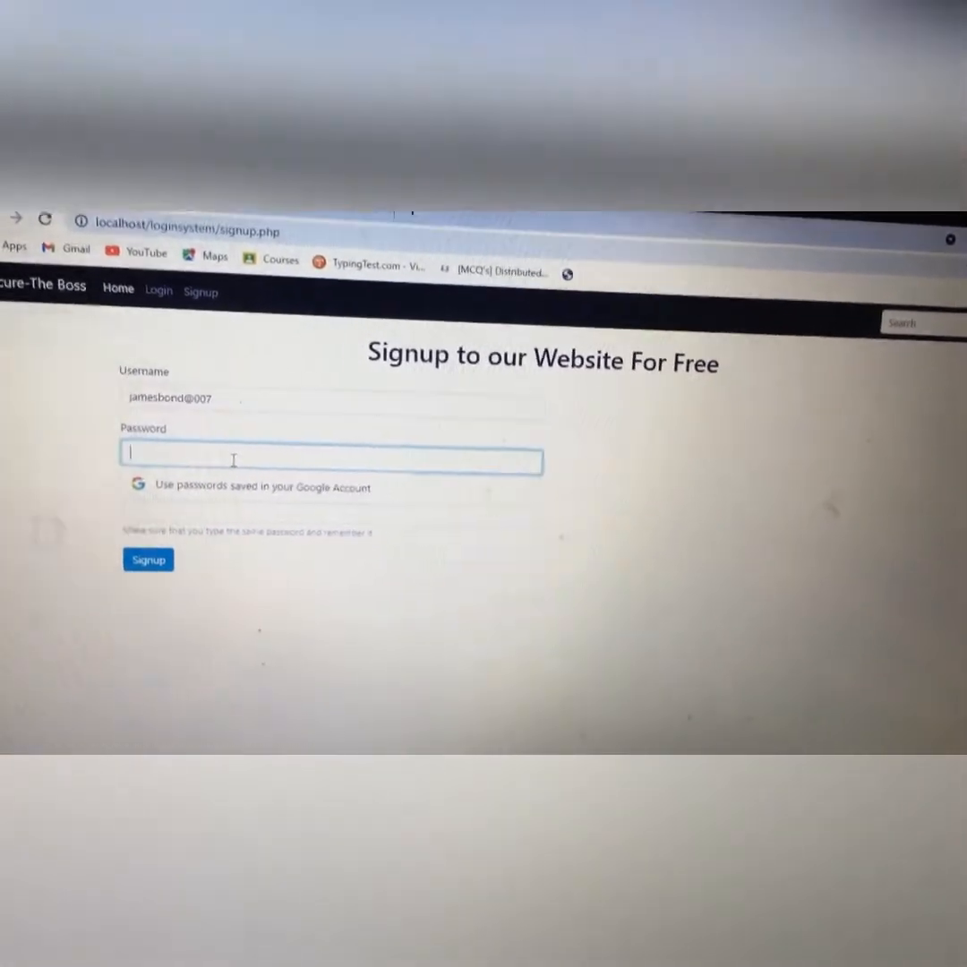
{"action": "type", "text": "•••"}
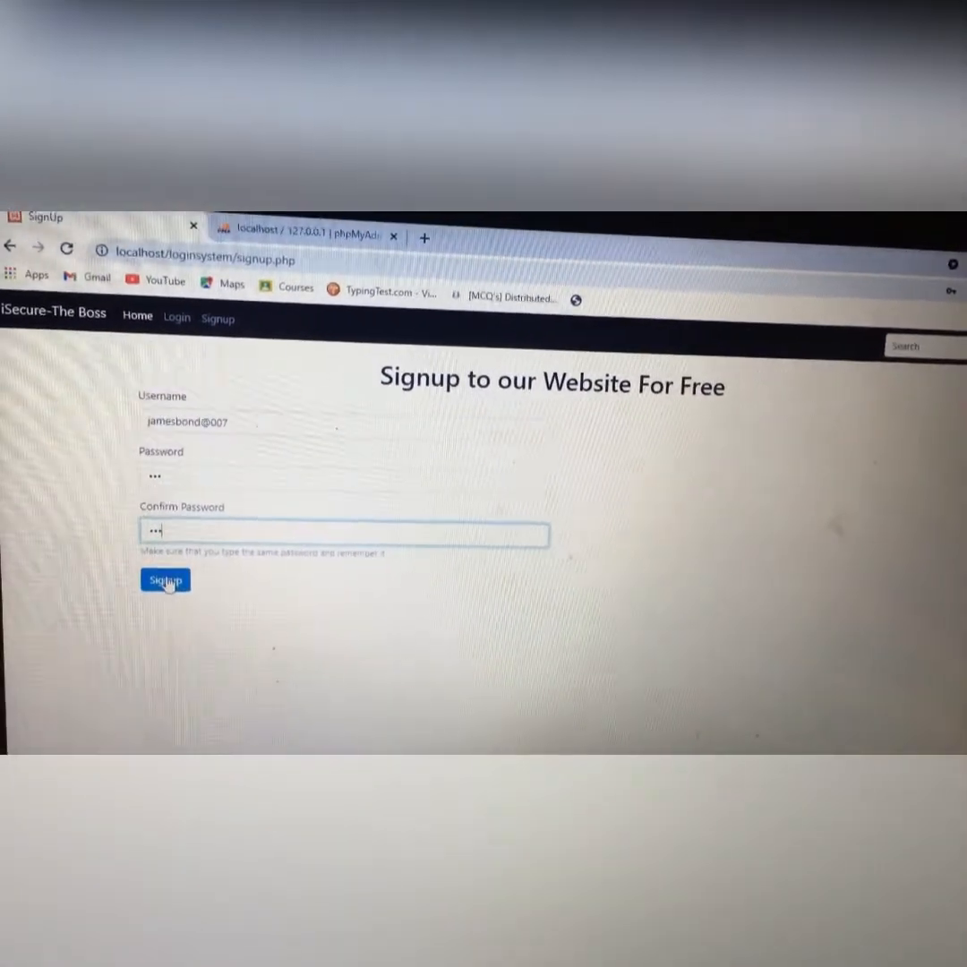
{"action": "left_click", "coordinate": [164, 580]}
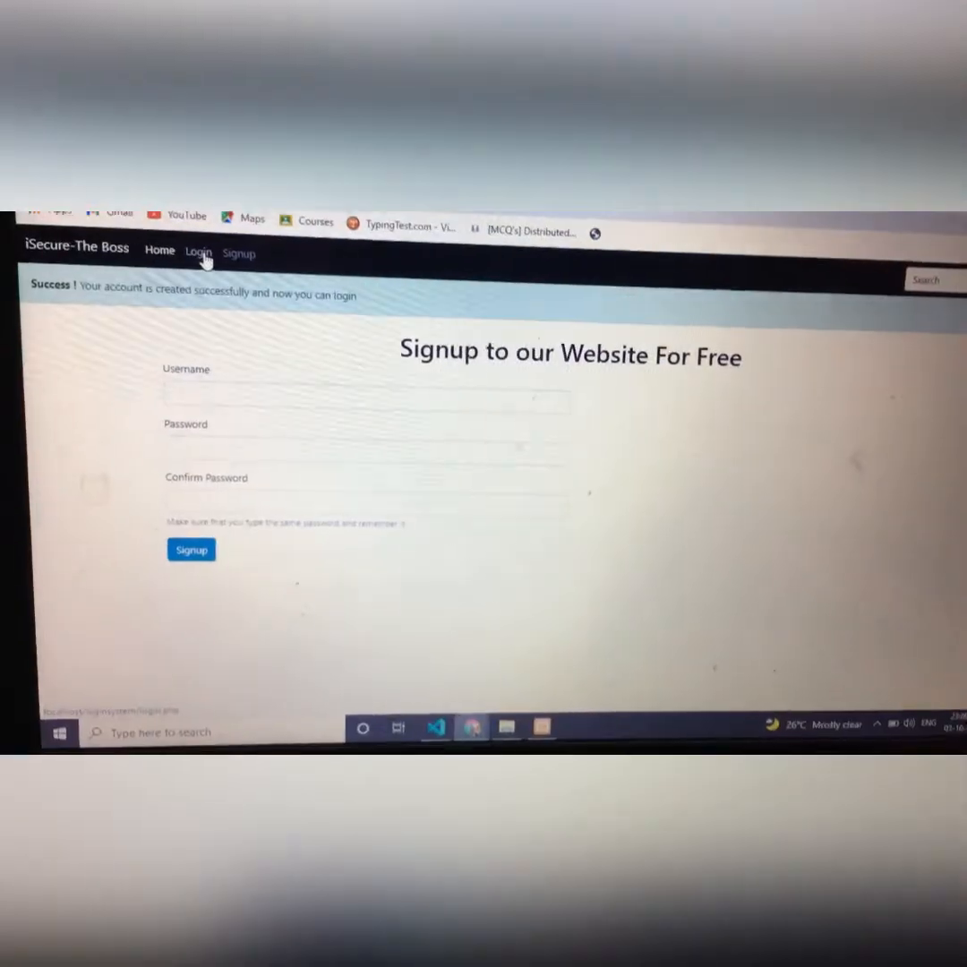
Step: Log in with the new username and a wrong password from the Login page
{"action": "left_click", "coordinate": [198, 251]}
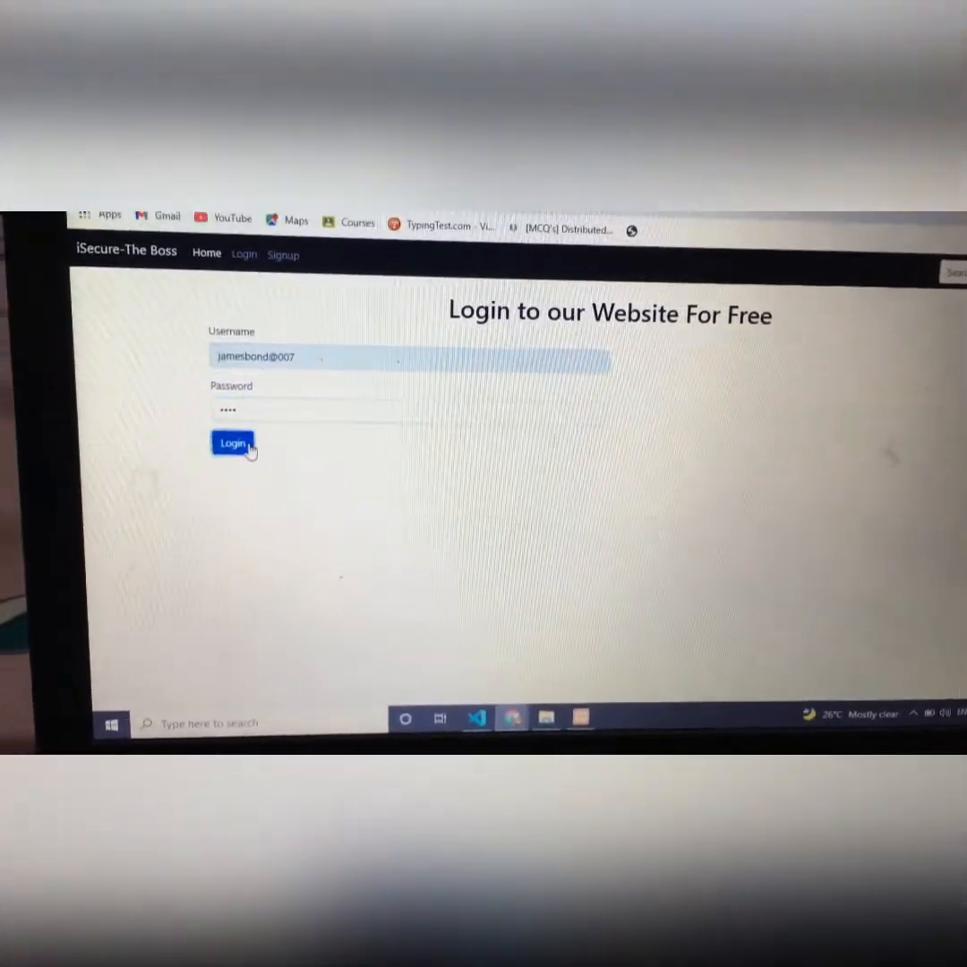
{"action": "left_click", "coordinate": [233, 443]}
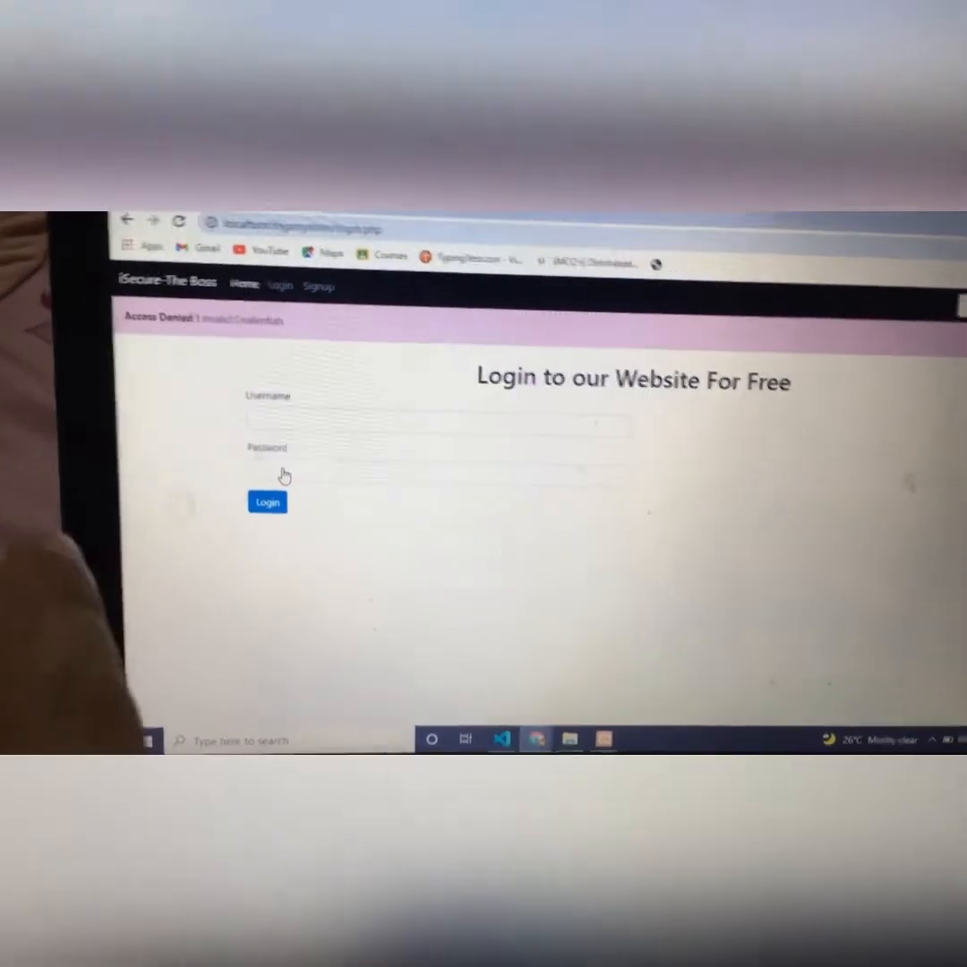